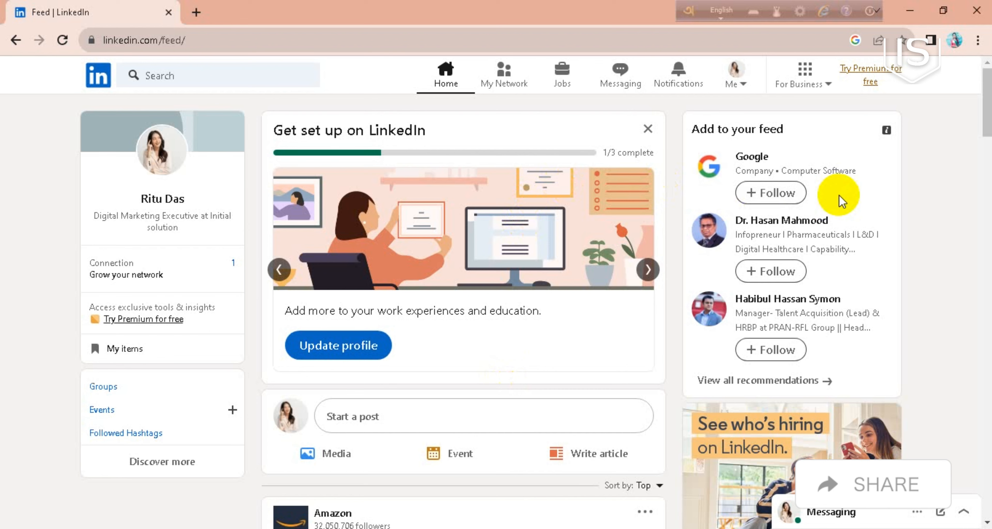
Step: Reach Ritu Das's own profile page via the Me menu's View Profile
{"action": "left_click", "coordinate": [737, 70]}
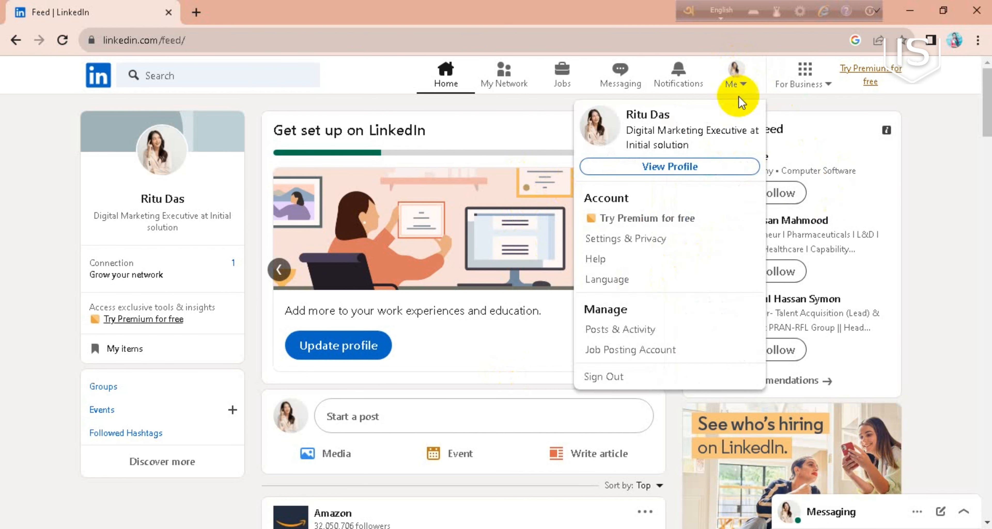
{"action": "left_click", "coordinate": [669, 167]}
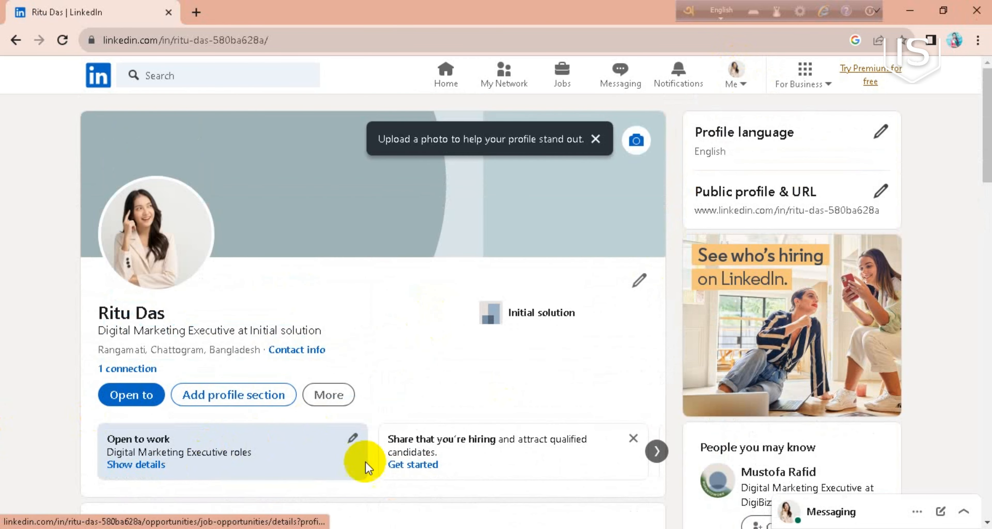
{"action": "mouse_move", "coordinate": [116, 450]}
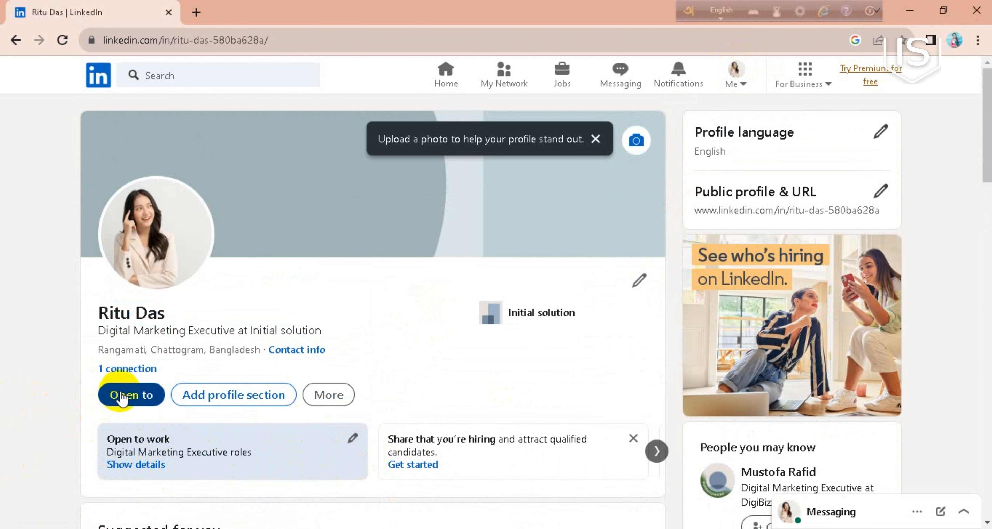
{"action": "mouse_move", "coordinate": [139, 402]}
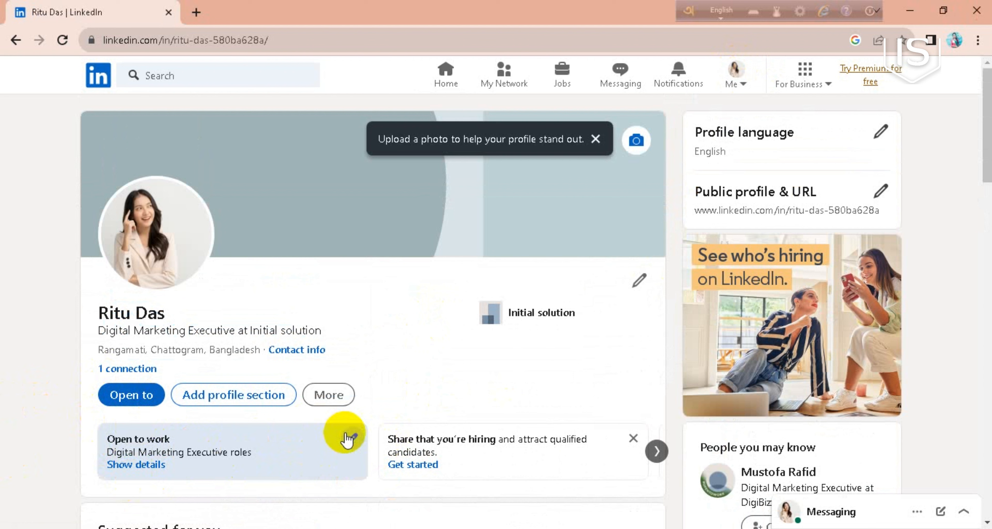
Step: Start editing job preferences through the Open to button's Finding a new job option
{"action": "left_click", "coordinate": [131, 395]}
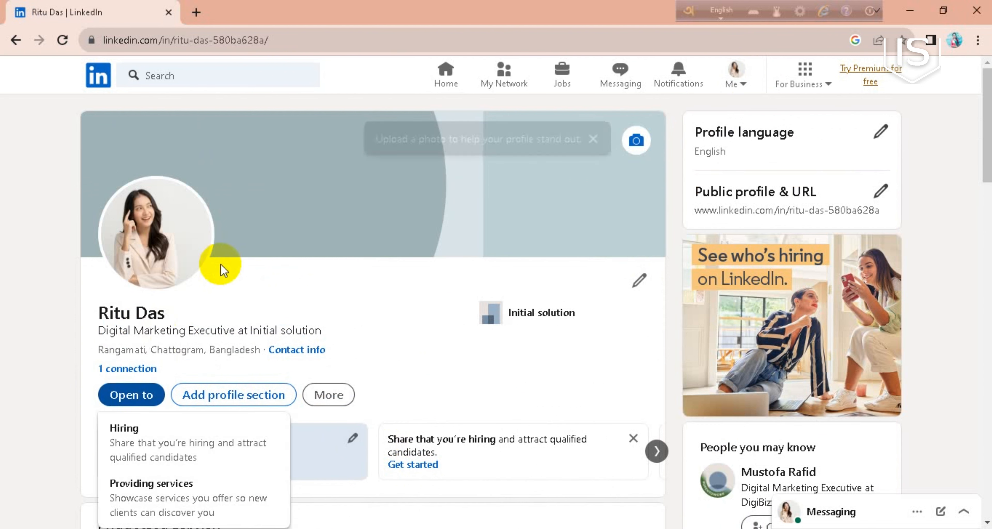
{"action": "scroll", "scroll_direction": "down", "scroll_amount": 3}
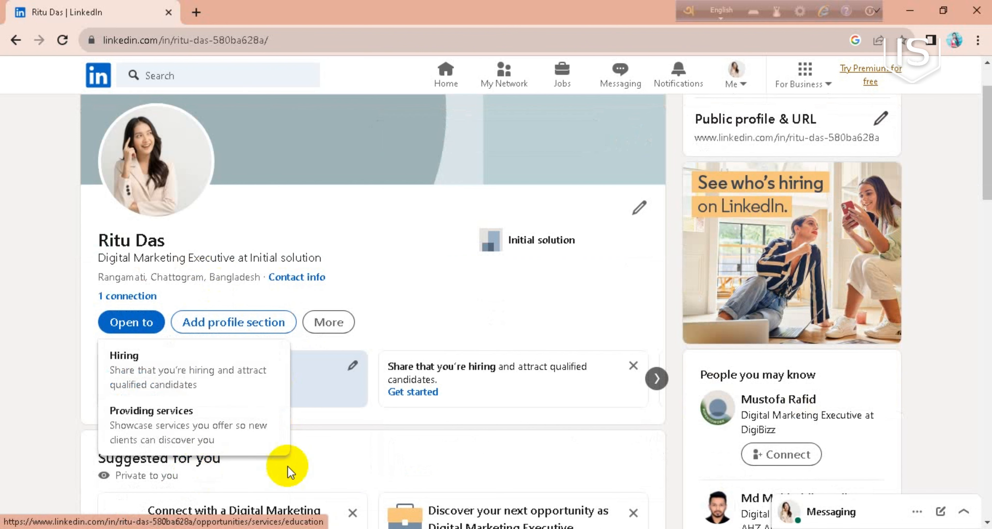
{"action": "left_click", "coordinate": [123, 356]}
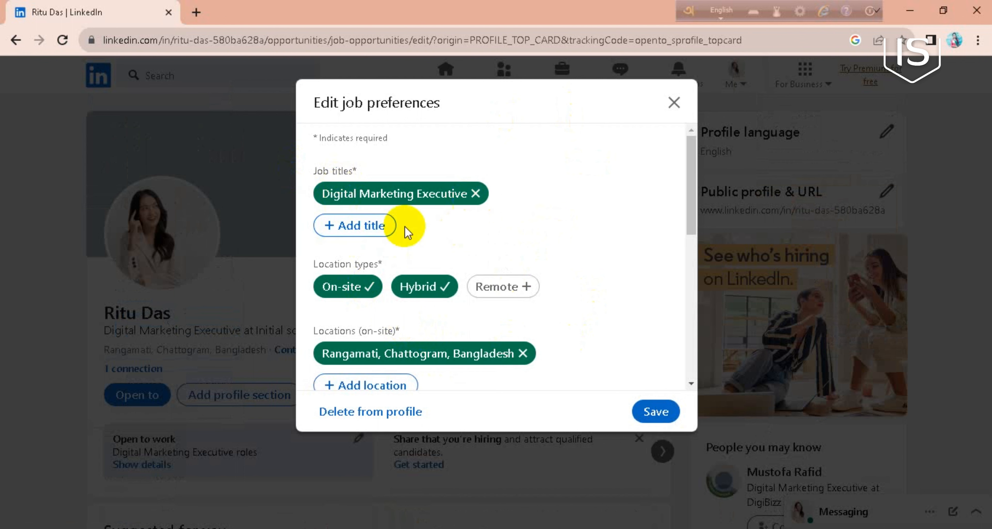
{"action": "mouse_move", "coordinate": [382, 301]}
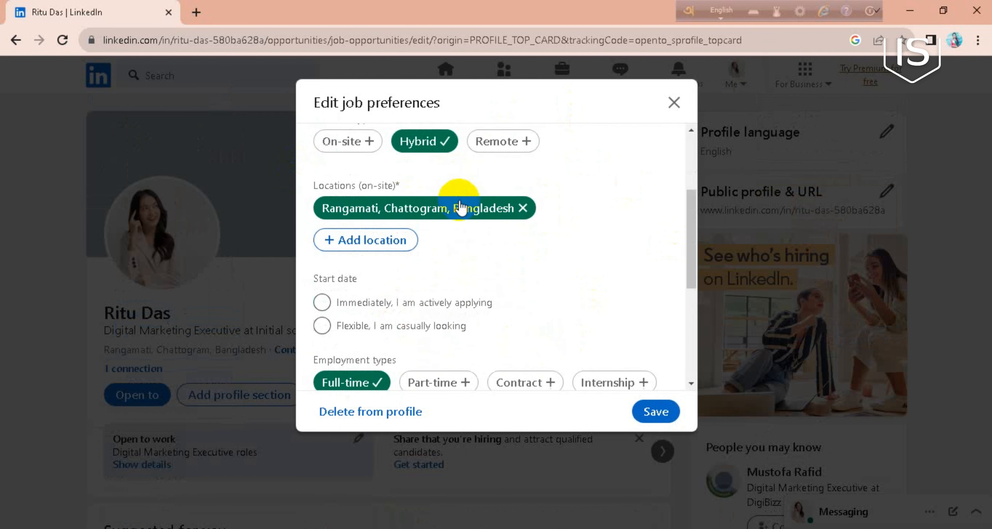
Step: Switch the employment type from Full-time to Part-time in the job preferences editor
{"action": "scroll", "scroll_direction": "down", "scroll_amount": 3}
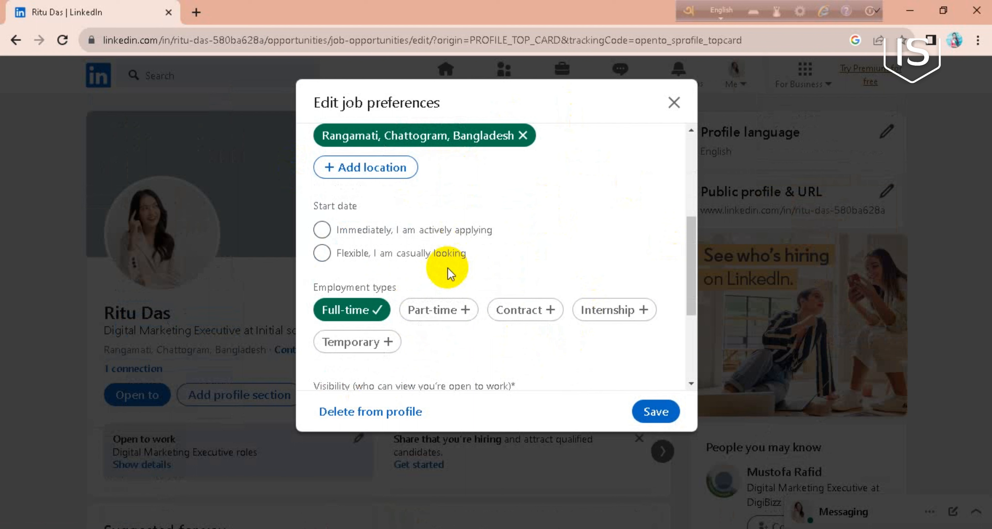
{"action": "scroll", "scroll_direction": "down", "scroll_amount": 3}
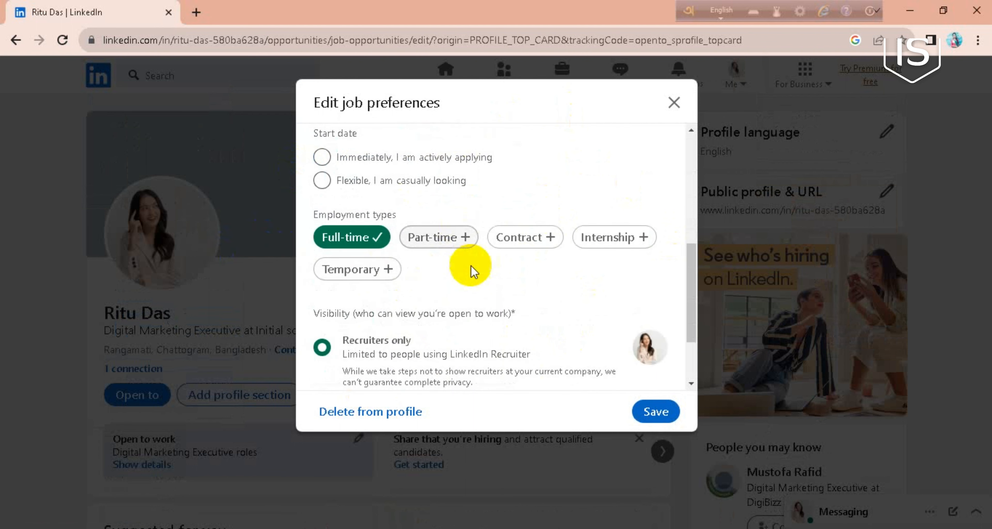
{"action": "mouse_move", "coordinate": [458, 253]}
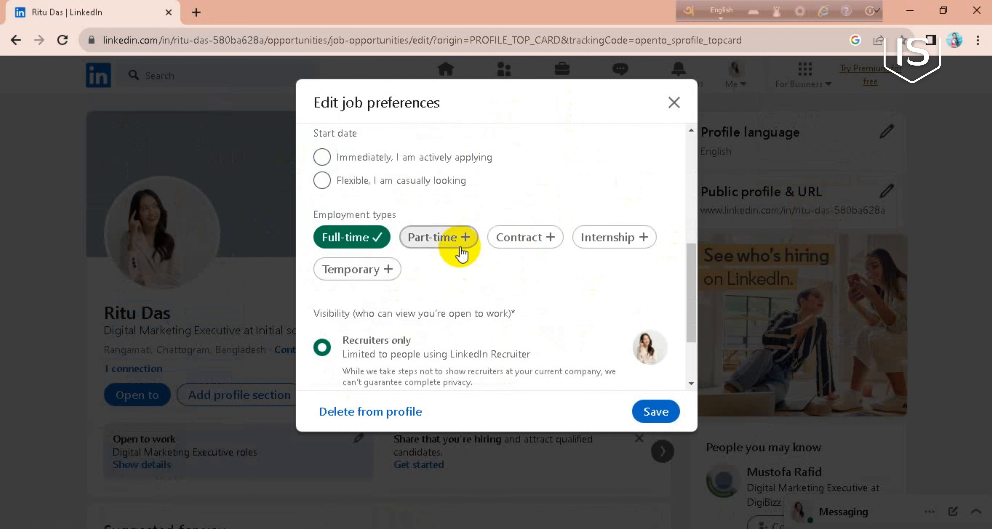
{"action": "left_click", "coordinate": [437, 238]}
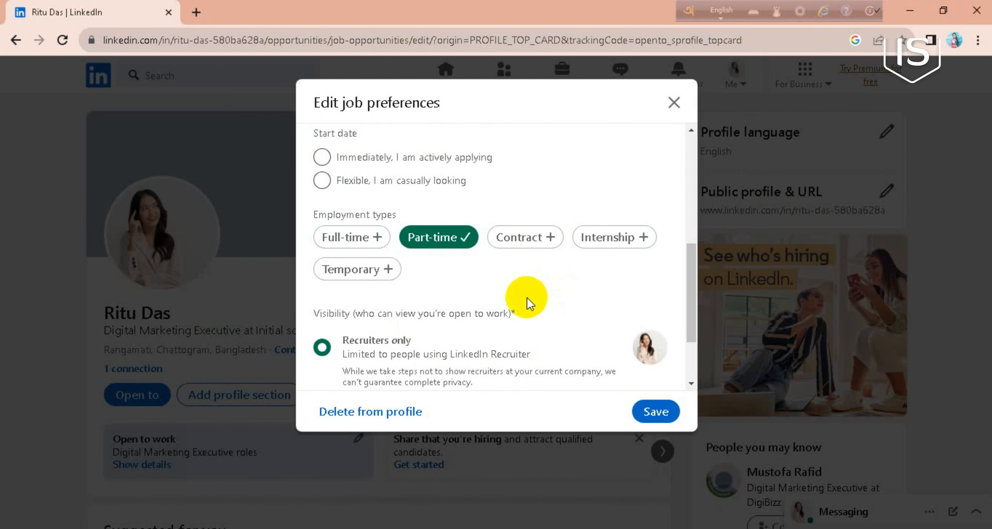
{"action": "scroll", "scroll_direction": "down", "scroll_amount": 3}
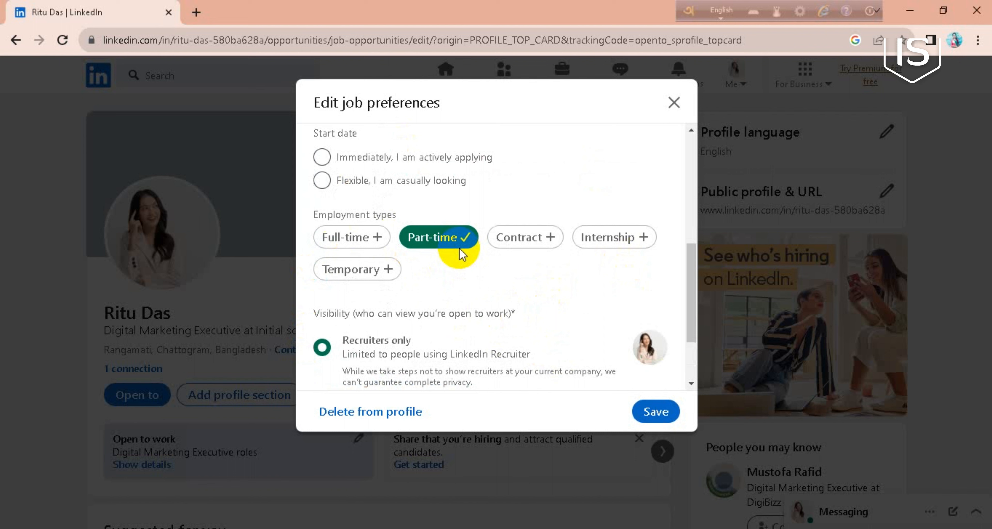
{"action": "mouse_move", "coordinate": [480, 354]}
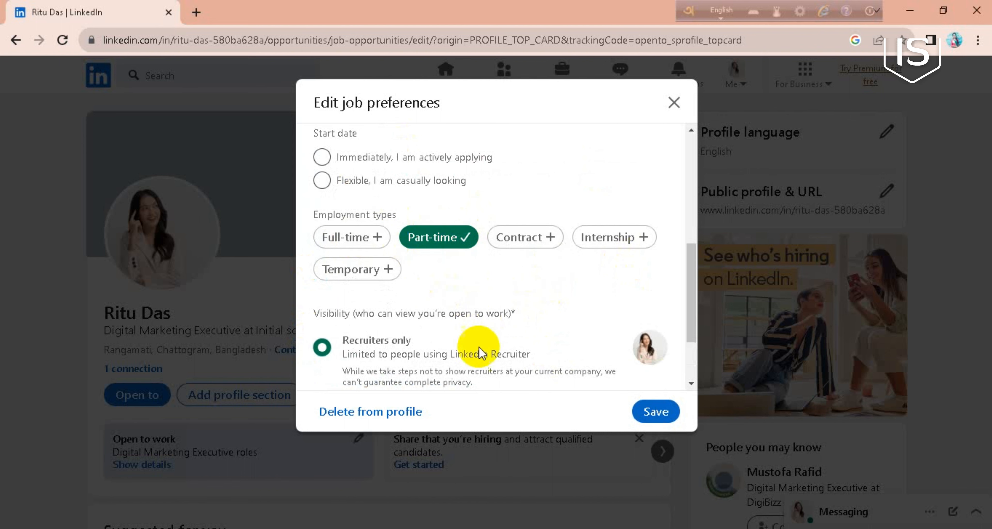
{"action": "scroll", "scroll_direction": "down", "scroll_amount": 3}
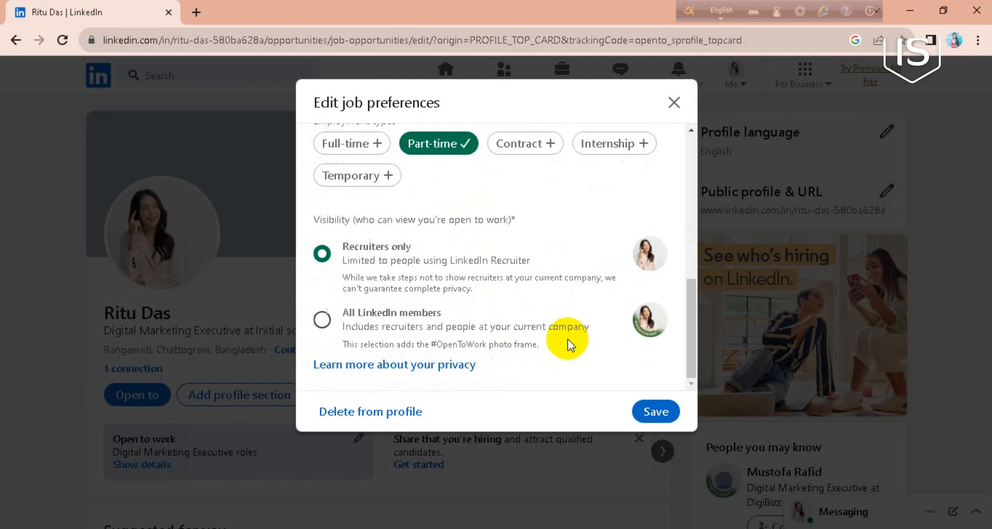
{"action": "mouse_move", "coordinate": [324, 324]}
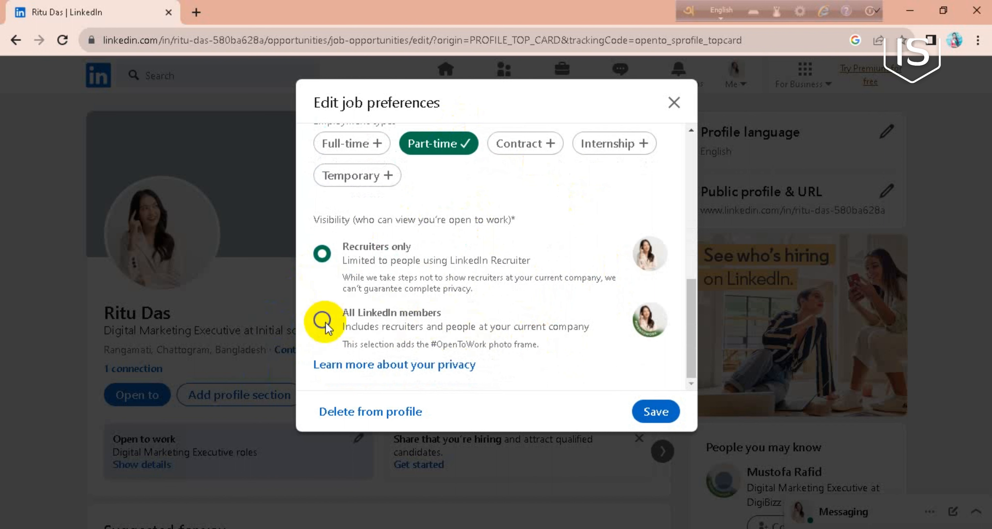
Step: Set visibility to All LinkedIn members and save the job preferences
{"action": "left_click", "coordinate": [324, 321]}
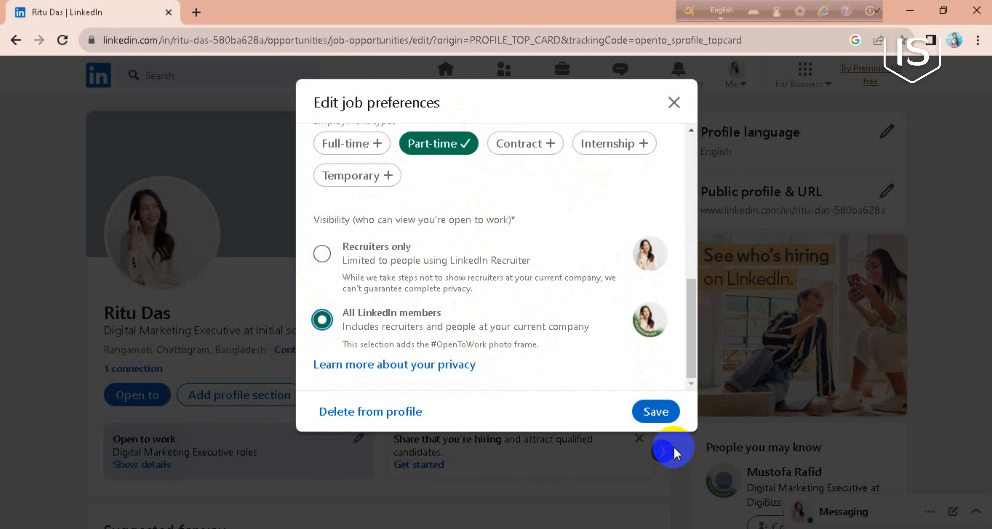
{"action": "left_click", "coordinate": [656, 411]}
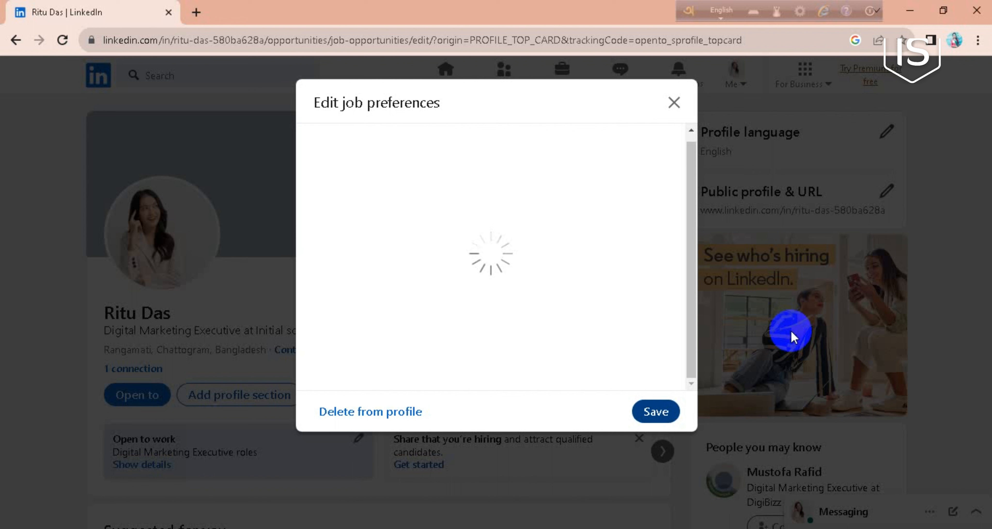
{"action": "left_click", "coordinate": [654, 412]}
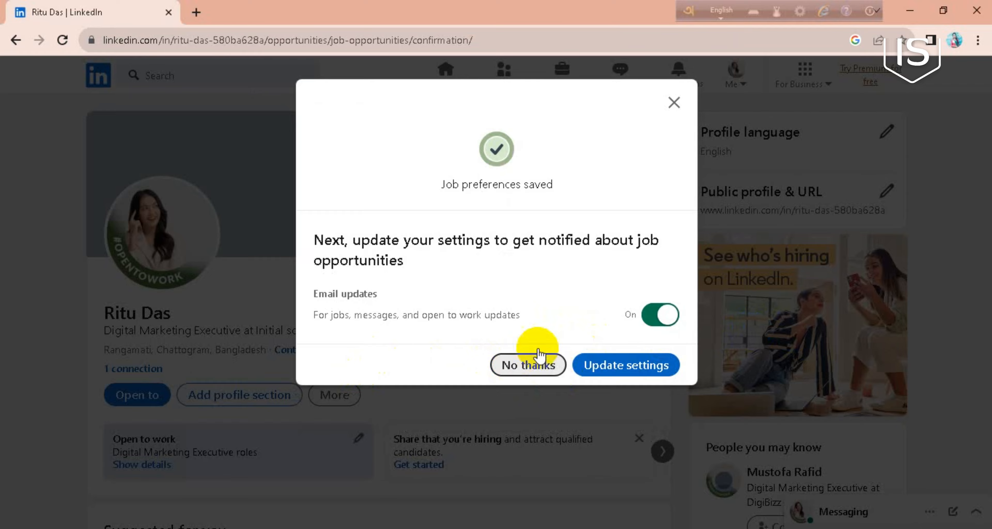
Step: Answer No thanks to the email-updates prompt, returning to the #OpenToWork-framed profile
{"action": "left_click", "coordinate": [528, 365]}
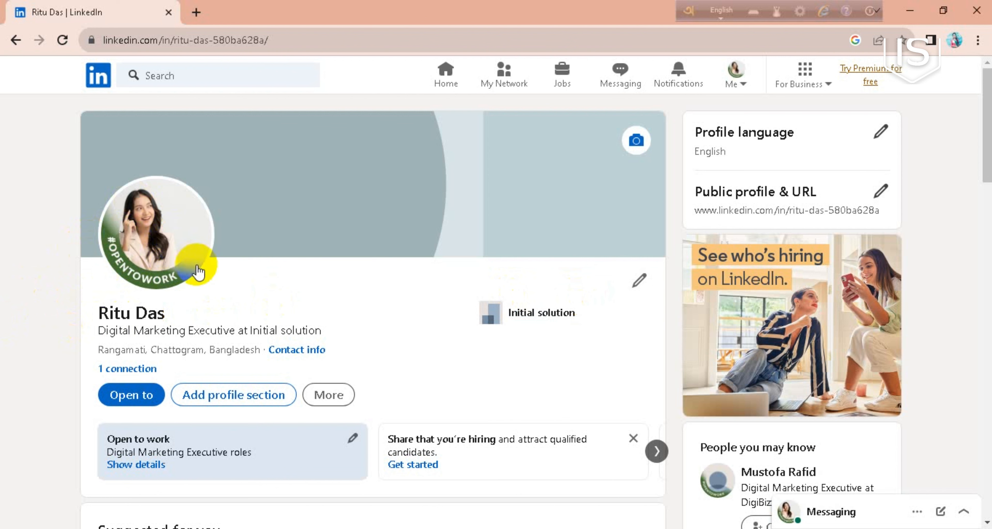
{"action": "mouse_move", "coordinate": [670, 327]}
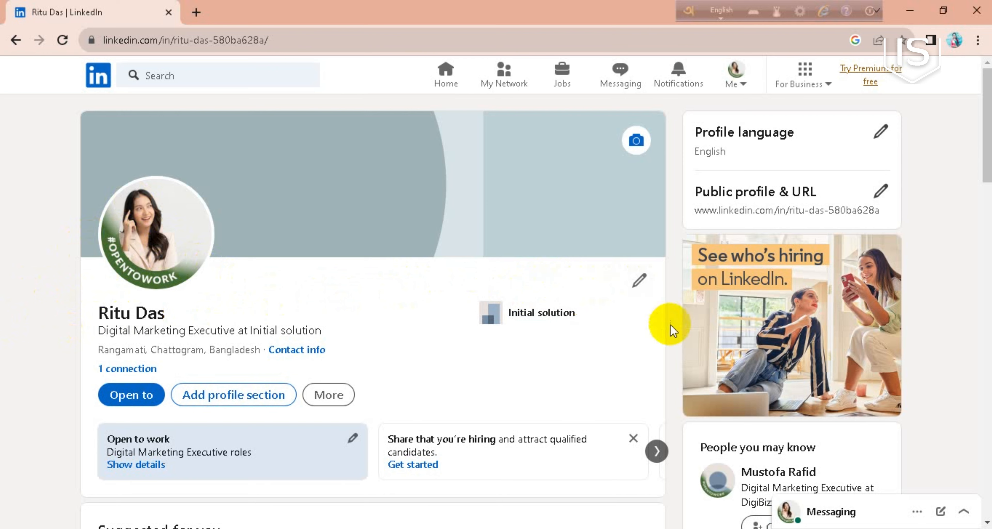